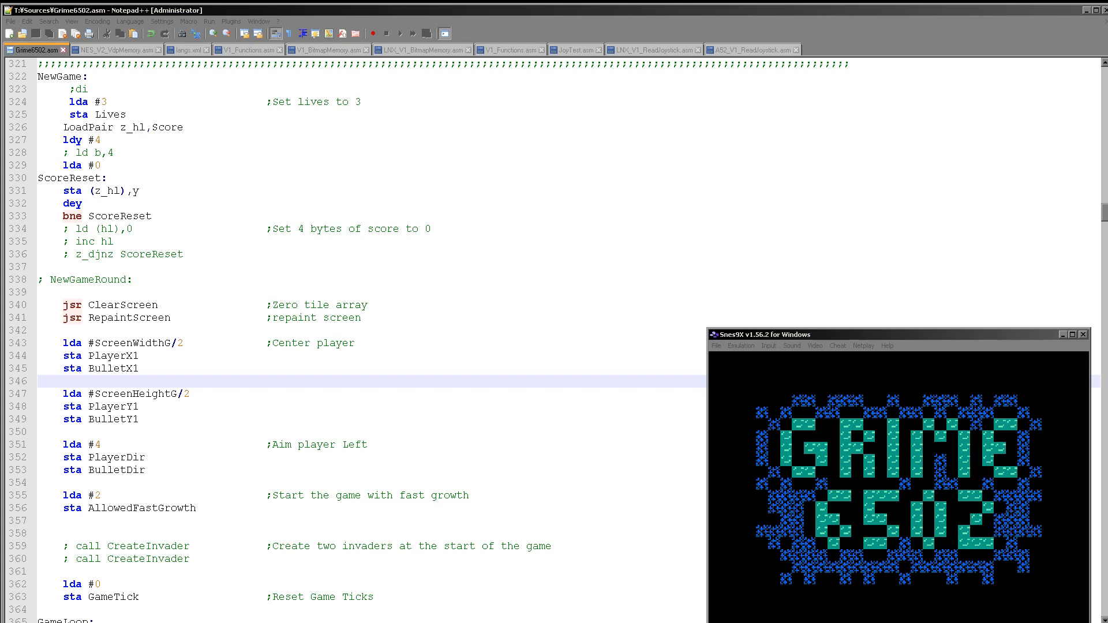
- Scroll past PlayerStillAlive through the Single Fire Mode movement code to the Alt Fire Mode heading
{"action": "double_click", "coordinate": [139, 419]}
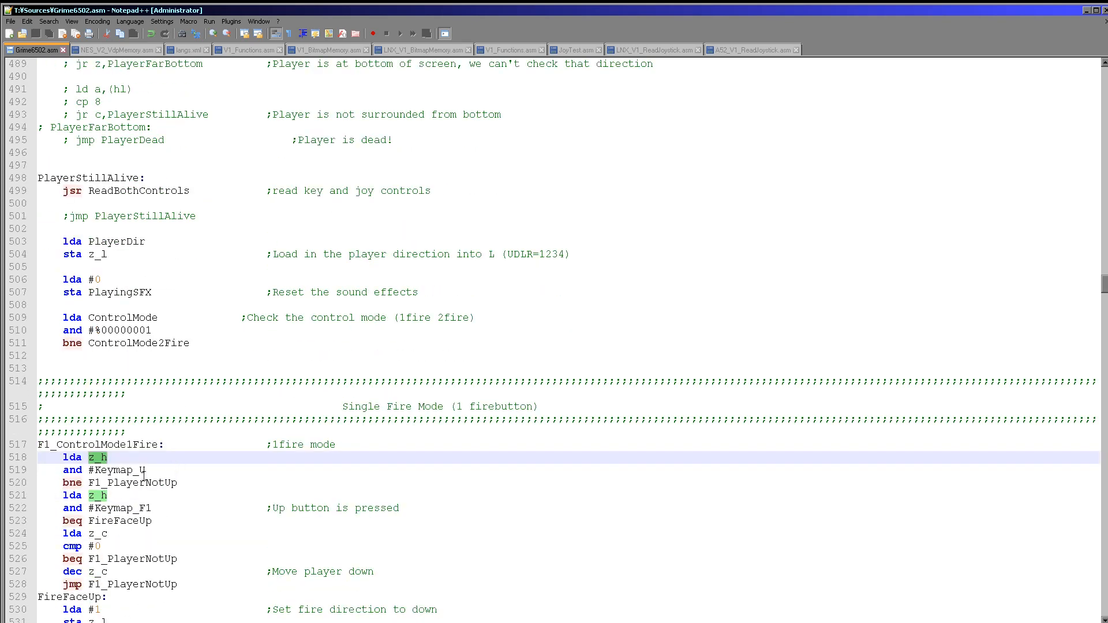
{"action": "scroll", "scroll_direction": "down", "scroll_amount": 3}
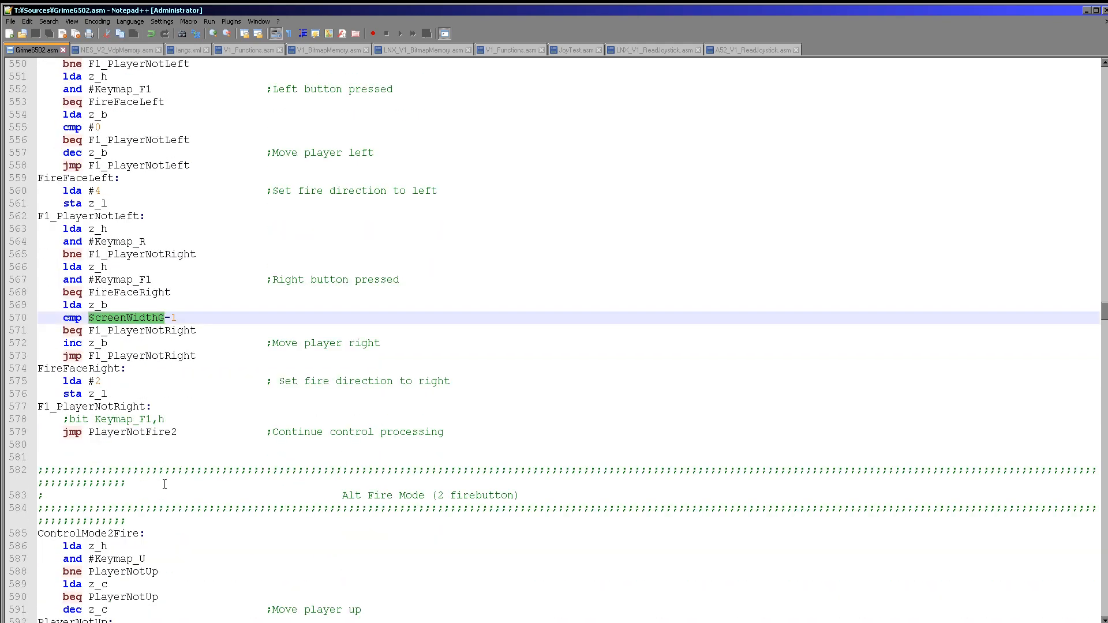